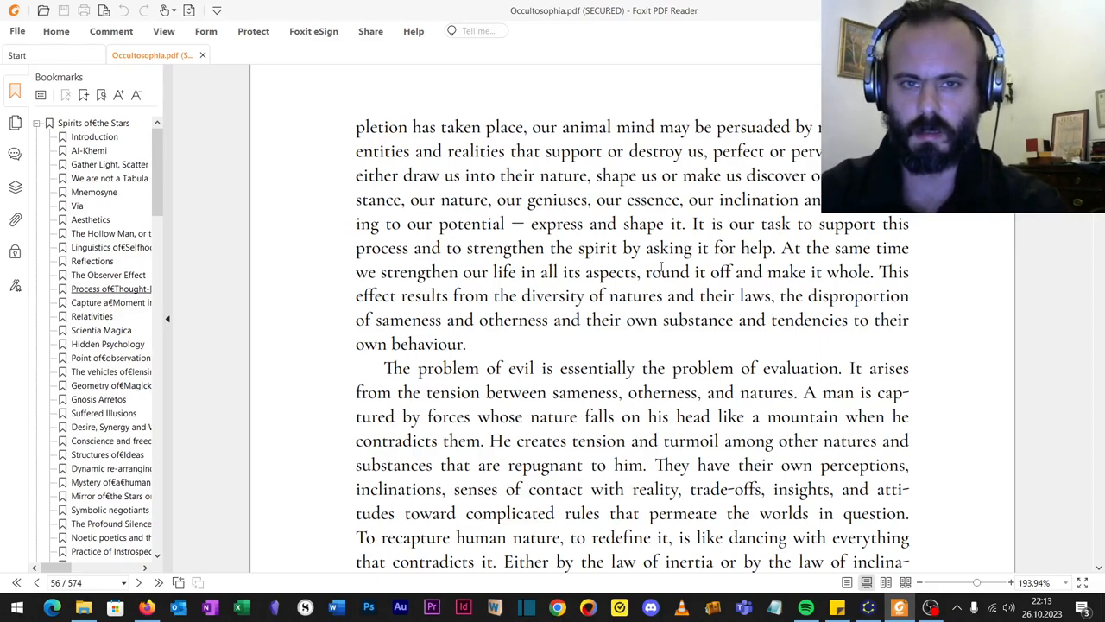
# Scroll the PDF down to page 57, where the kleshas and chain of vice continue.
pyautogui.scroll(-3)
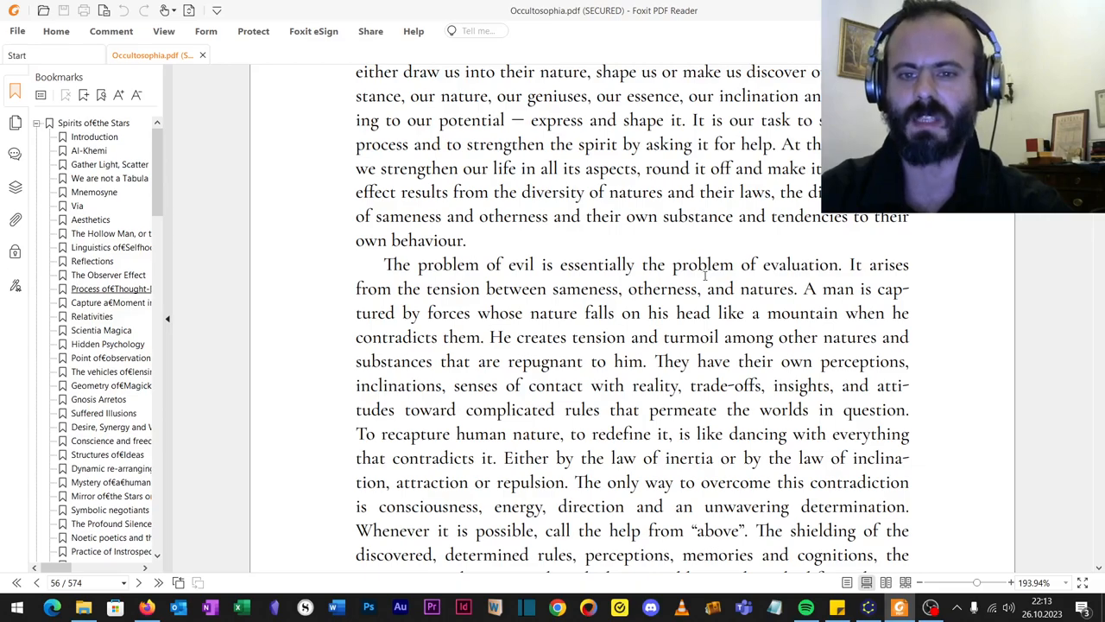
pyautogui.scroll(-3)
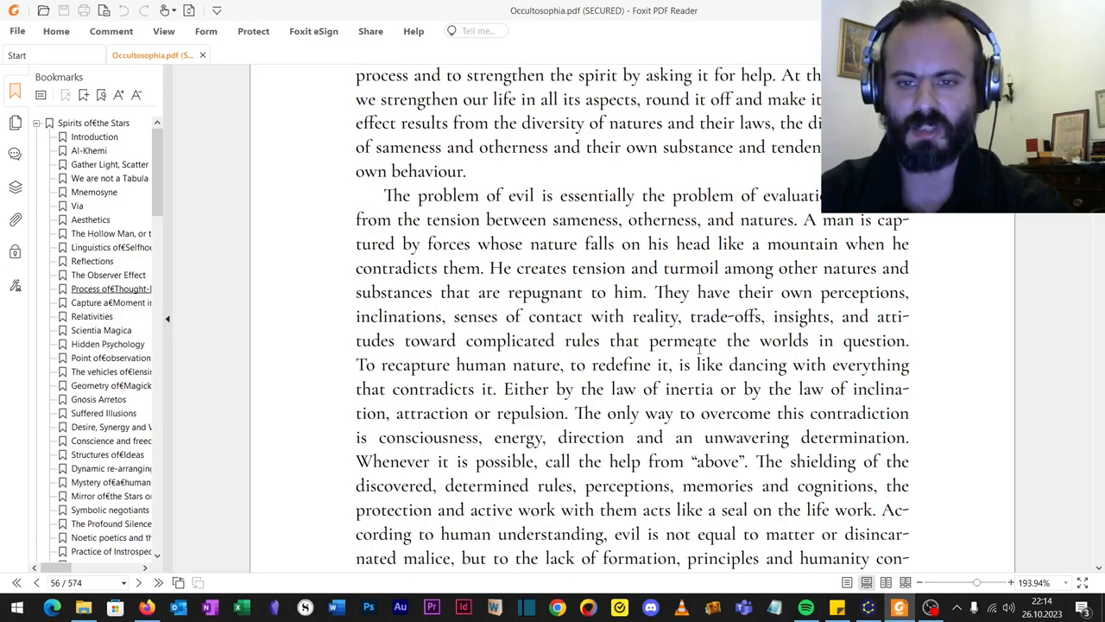
pyautogui.scroll(-3)
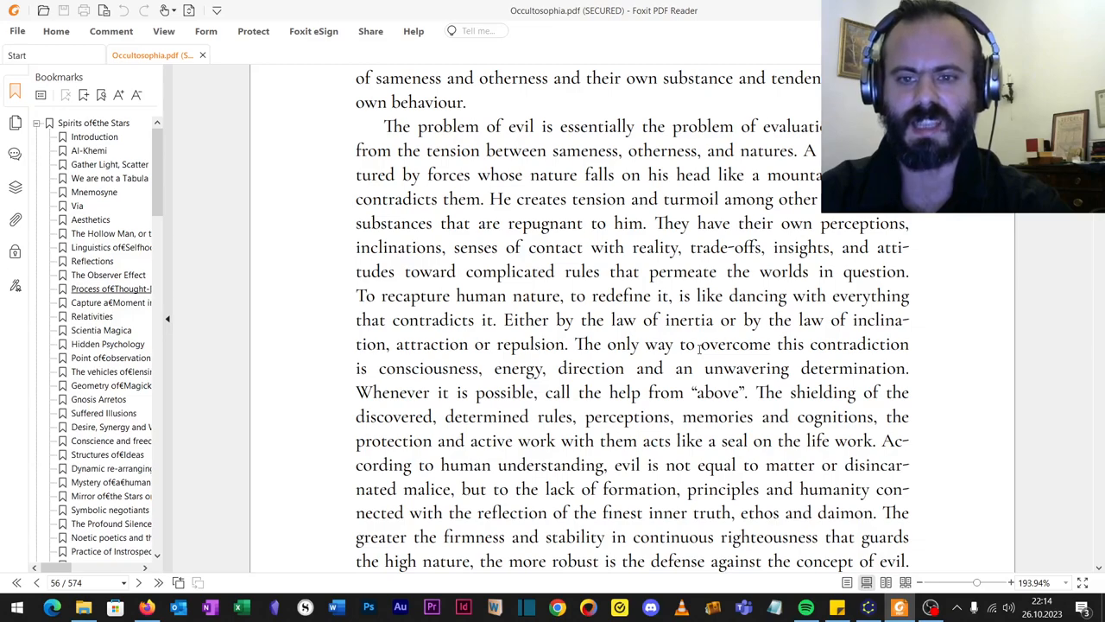
pyautogui.scroll(-3)
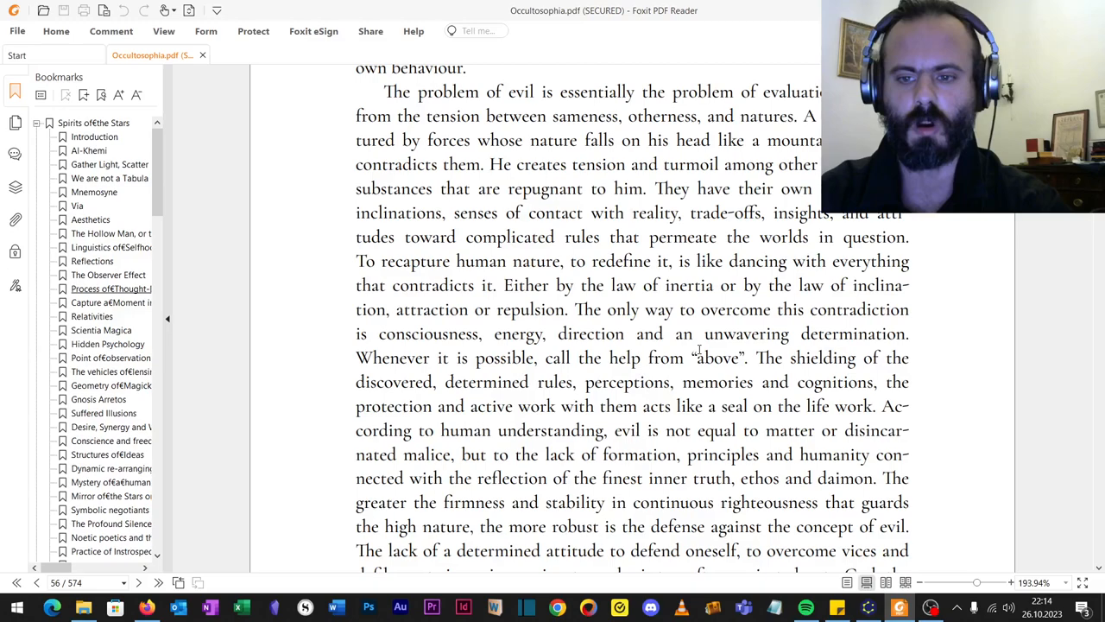
pyautogui.scroll(-3)
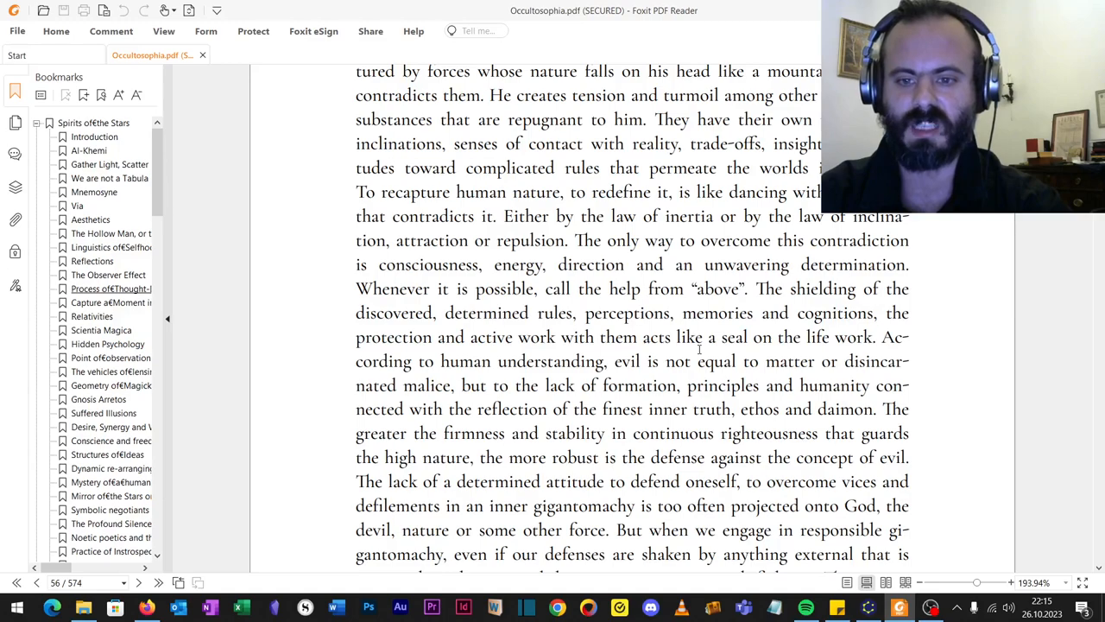
pyautogui.scroll(-3)
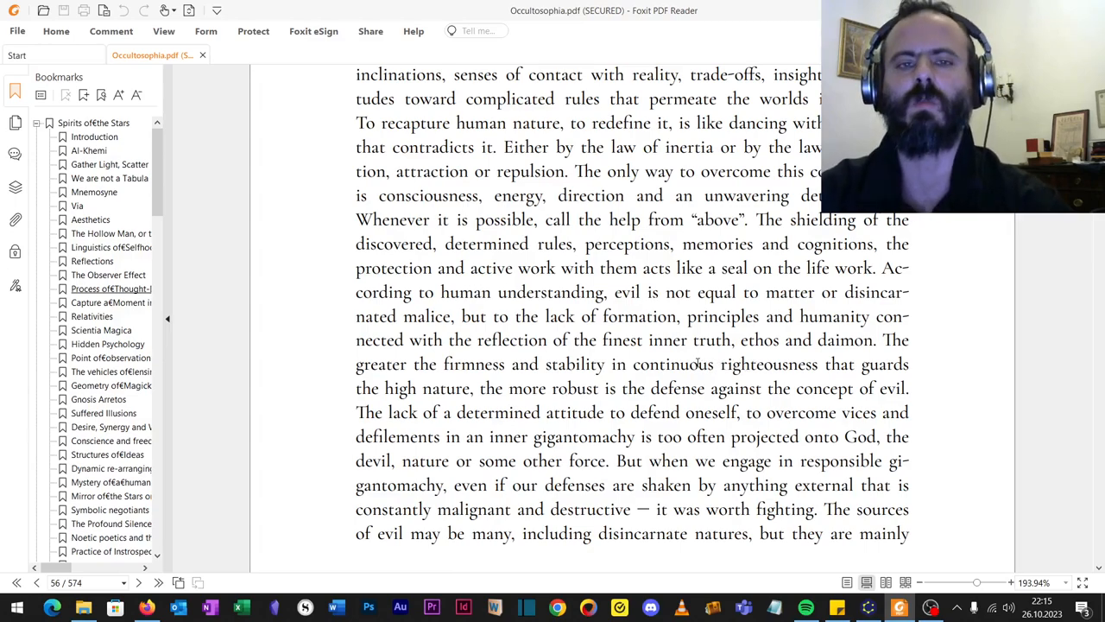
pyautogui.scroll(-3)
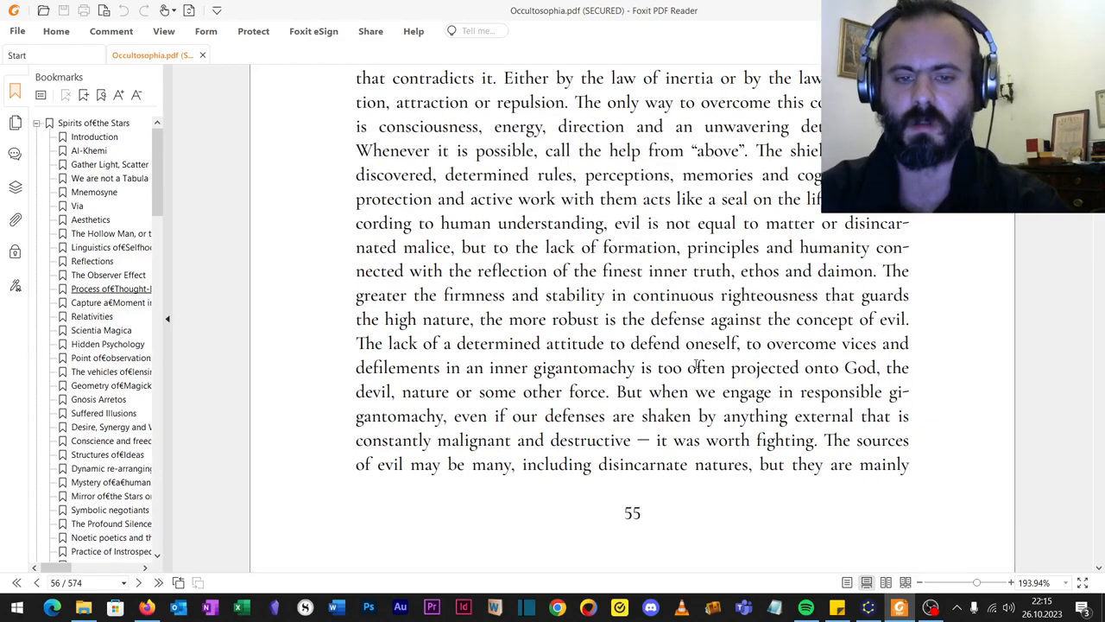
pyautogui.scroll(-3)
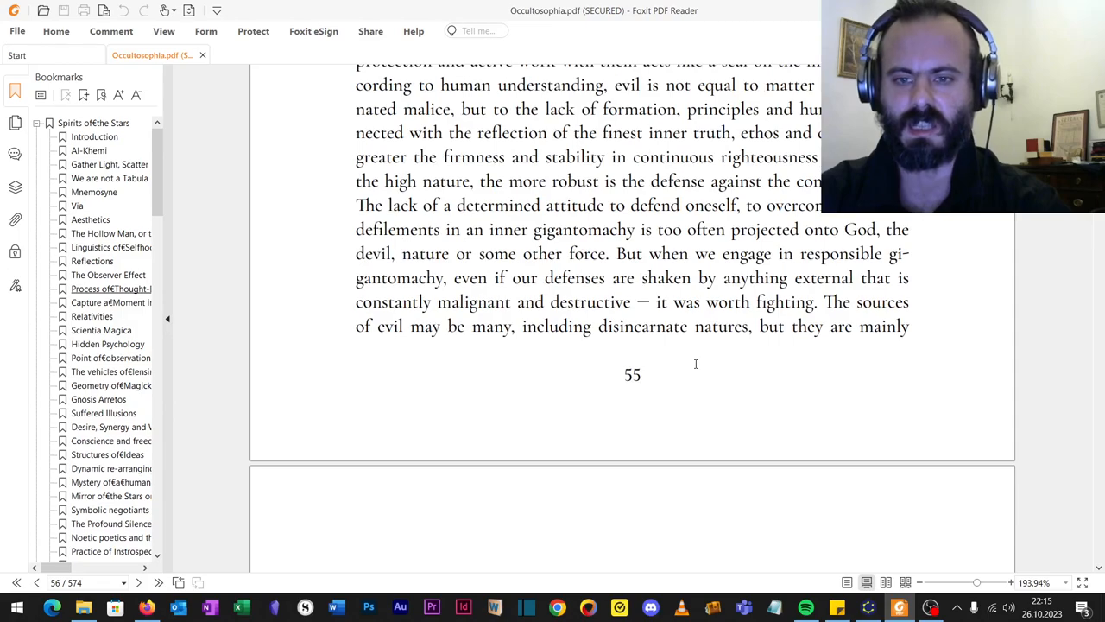
pyautogui.scroll(-3)
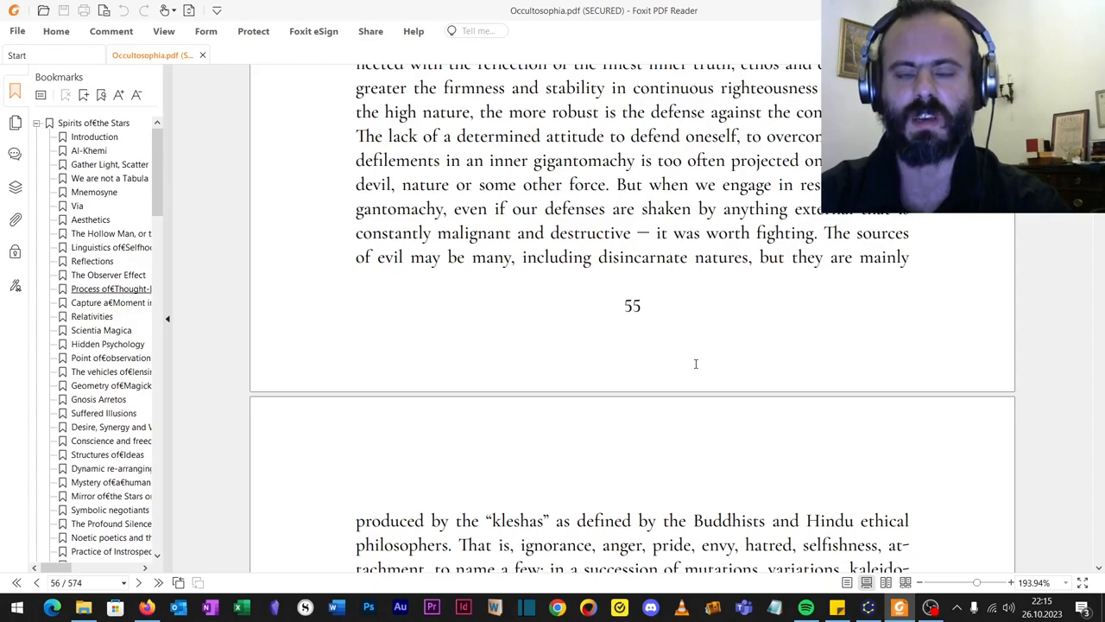
pyautogui.scroll(-3)
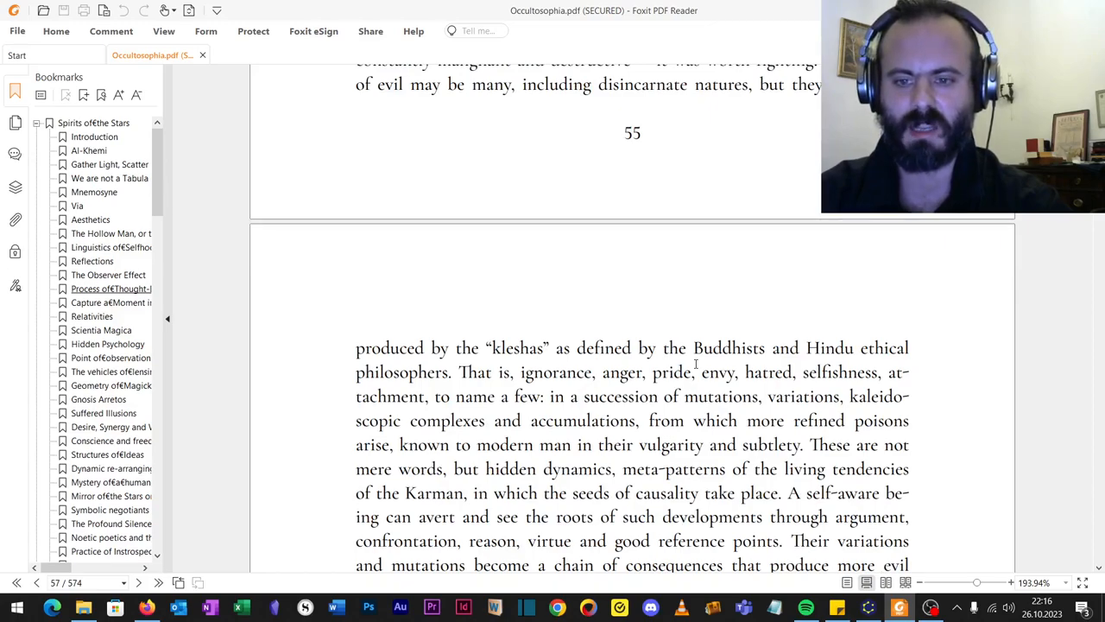
pyautogui.scroll(-3)
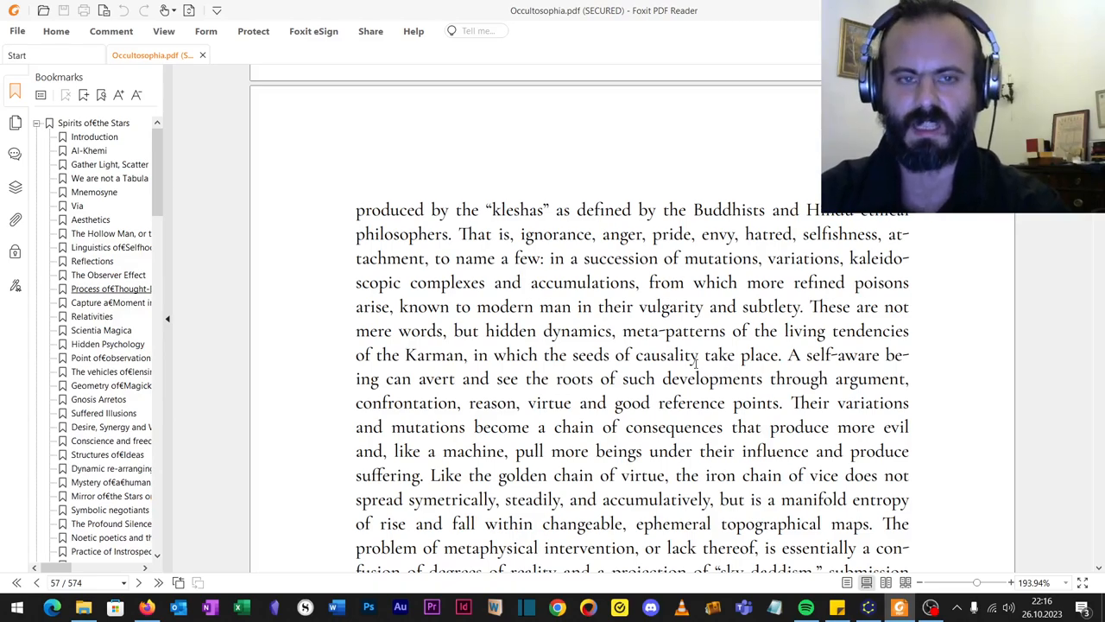
pyautogui.scroll(-3)
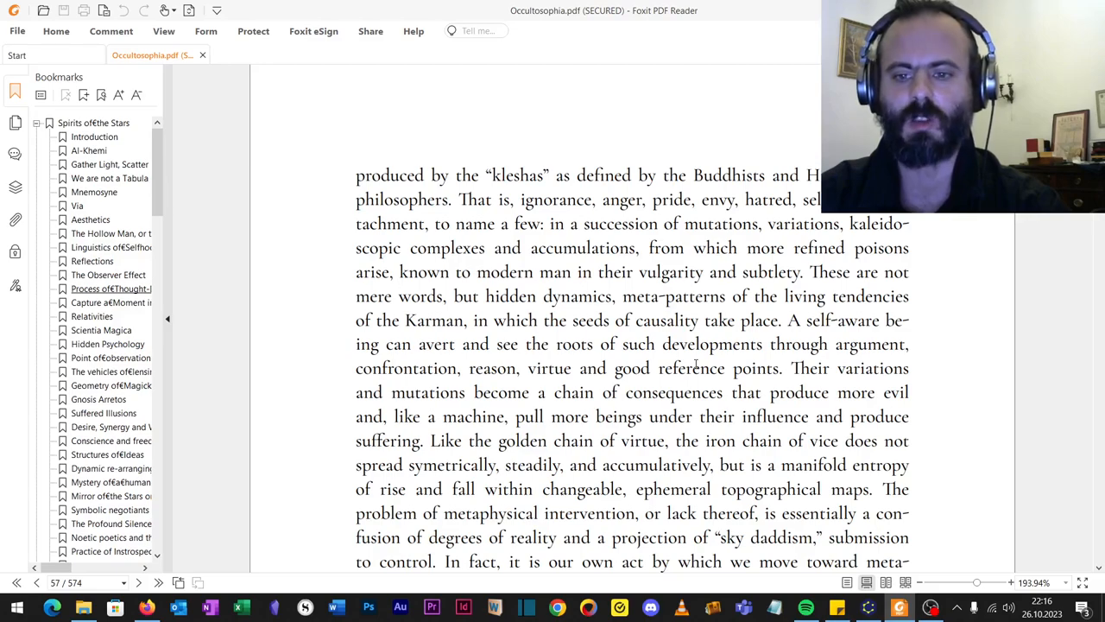
pyautogui.scroll(-3)
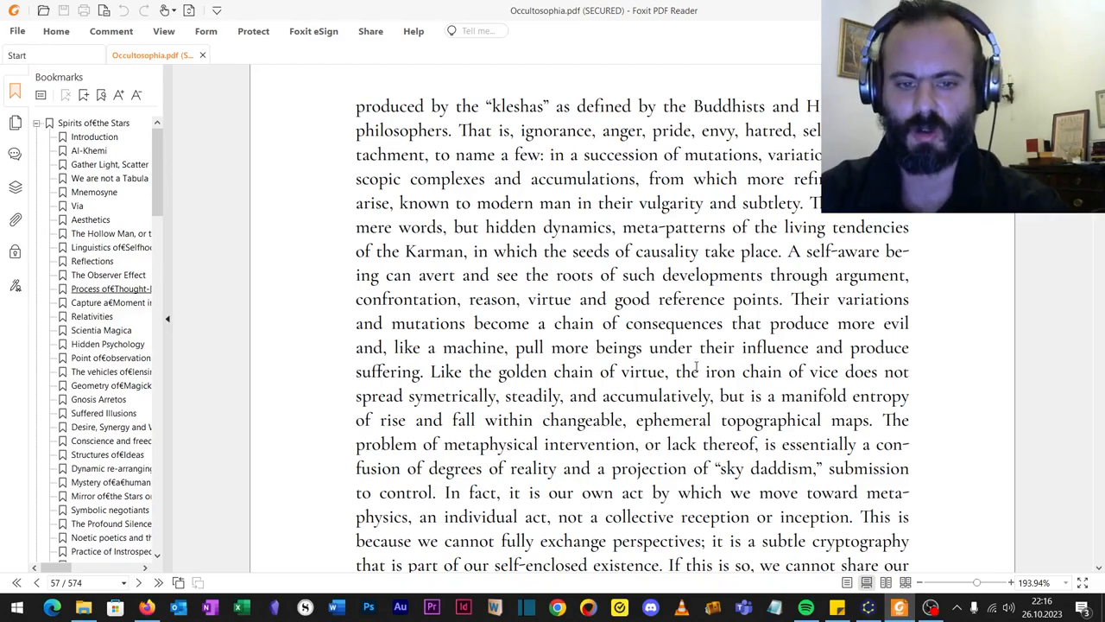
pyautogui.scroll(-3)
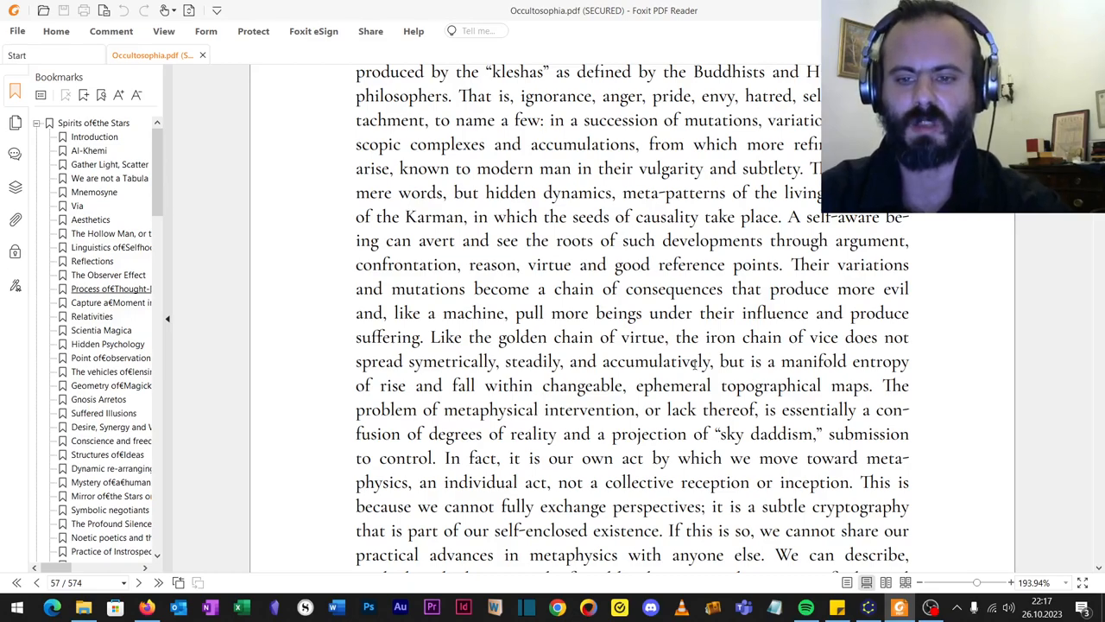
pyautogui.scroll(-3)
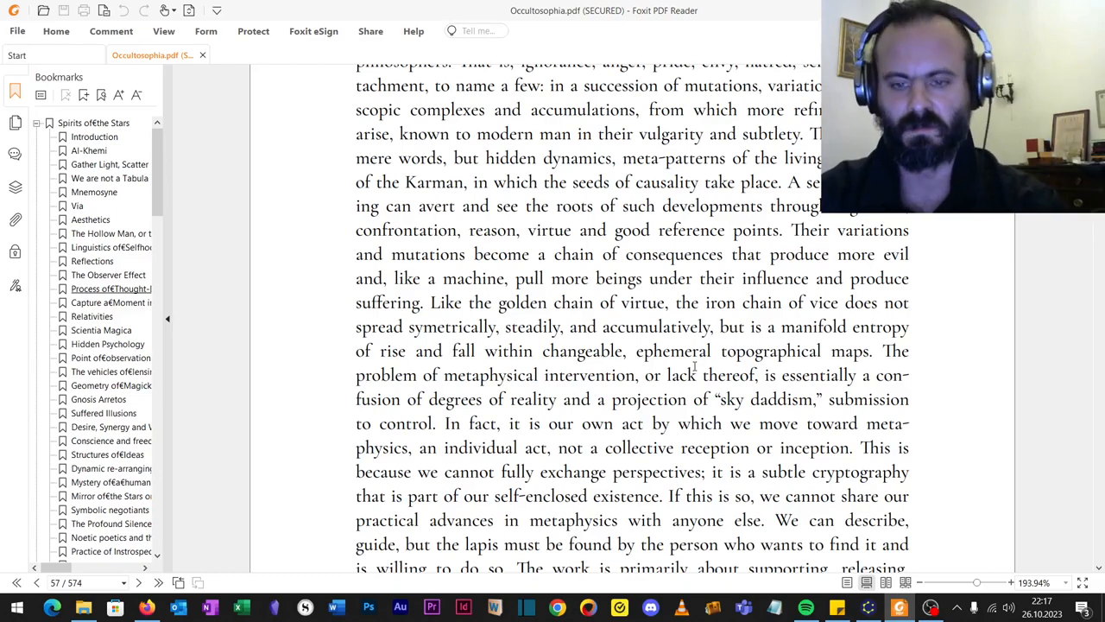
pyautogui.scroll(-3)
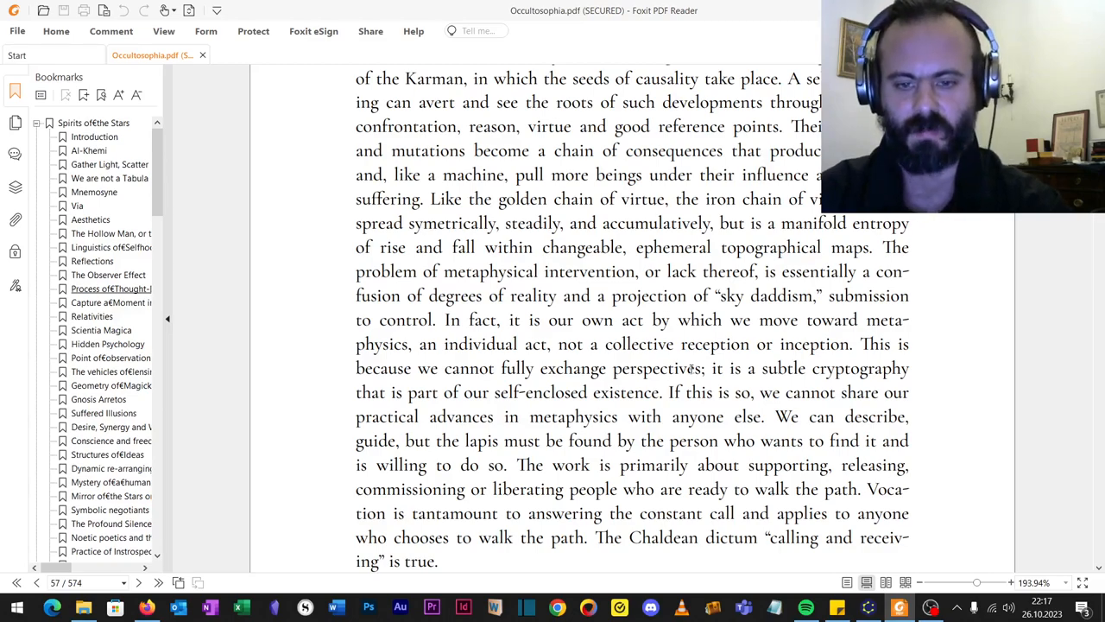
pyautogui.scroll(-3)
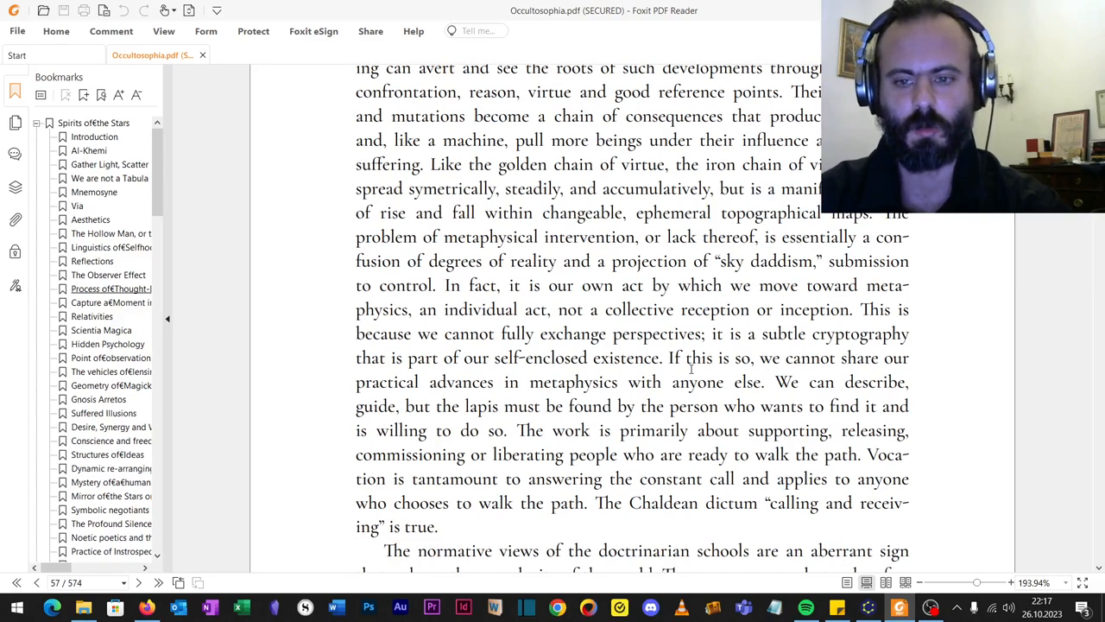
pyautogui.scroll(-3)
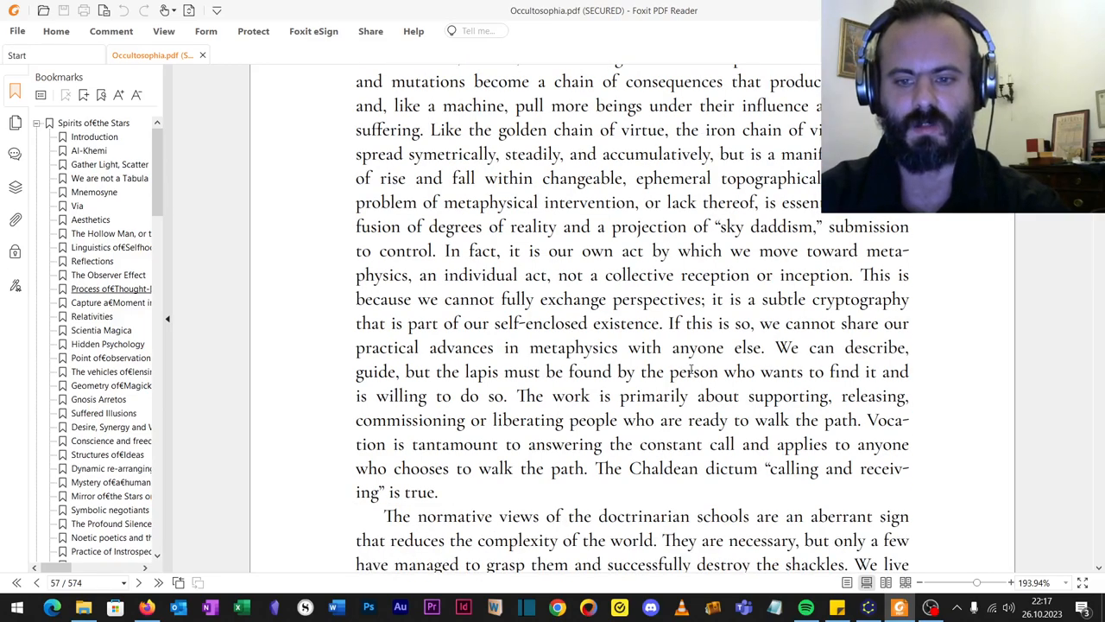
pyautogui.scroll(-3)
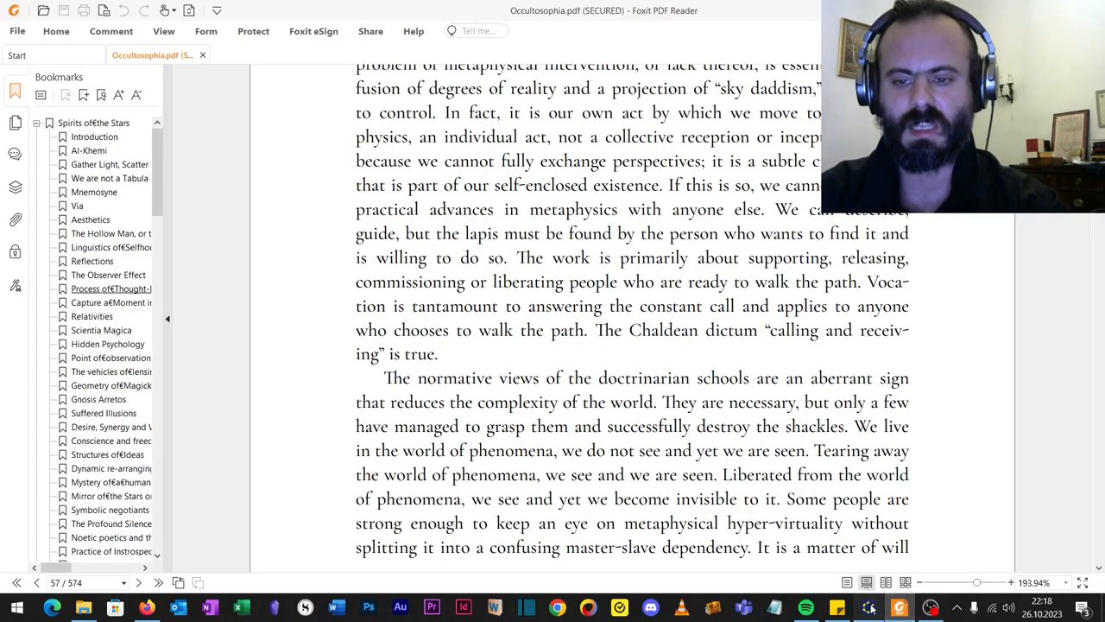
# Bring the kleshas2.graphml yEd window forward, showing the Aversion and Ignorance branches.
pyautogui.click(870, 607)
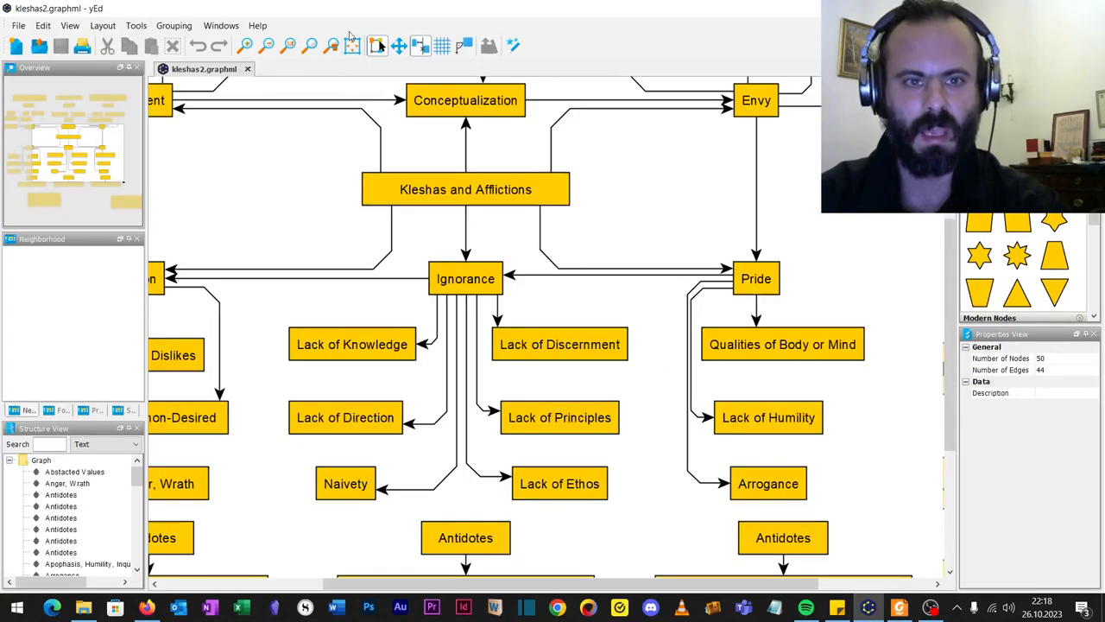
pyautogui.scroll(-3)
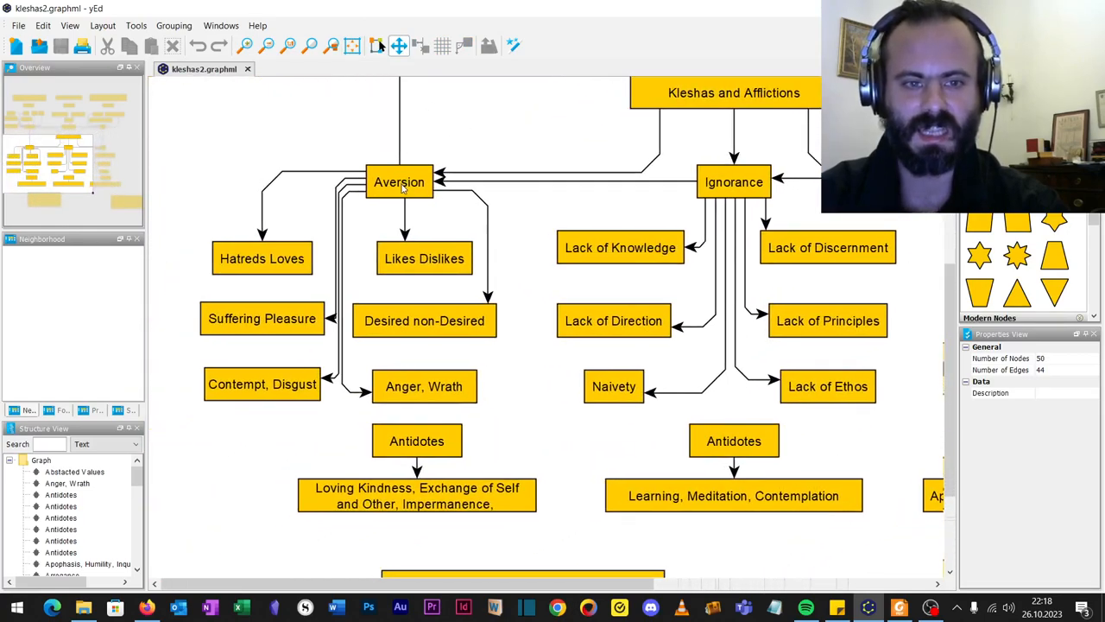
pyautogui.moveTo(399, 182)
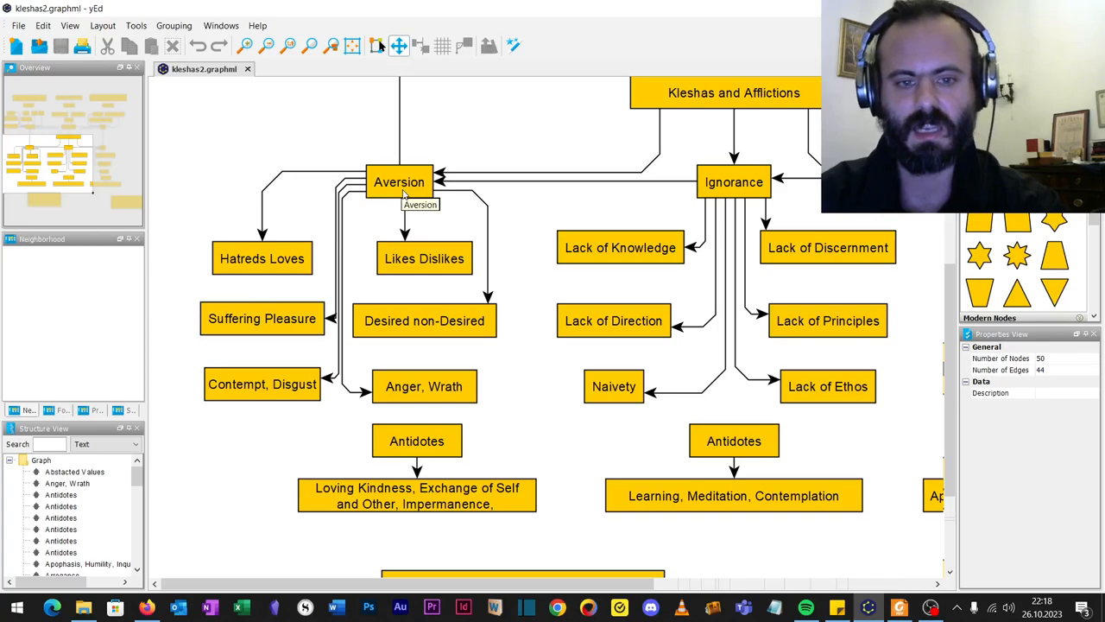
pyautogui.moveTo(238, 196)
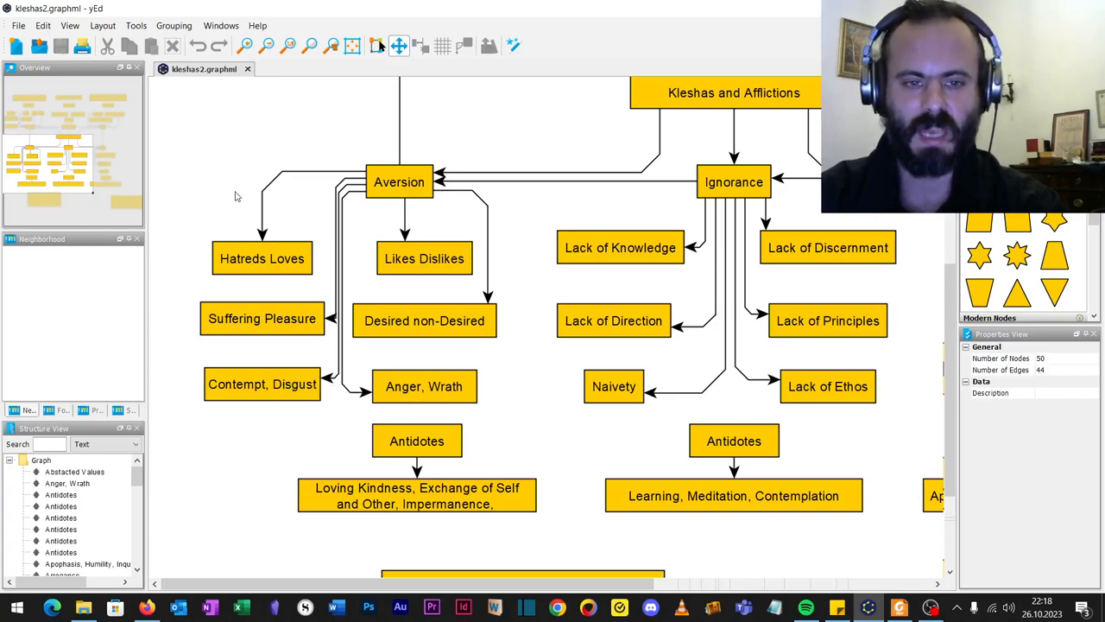
pyautogui.moveTo(289, 294)
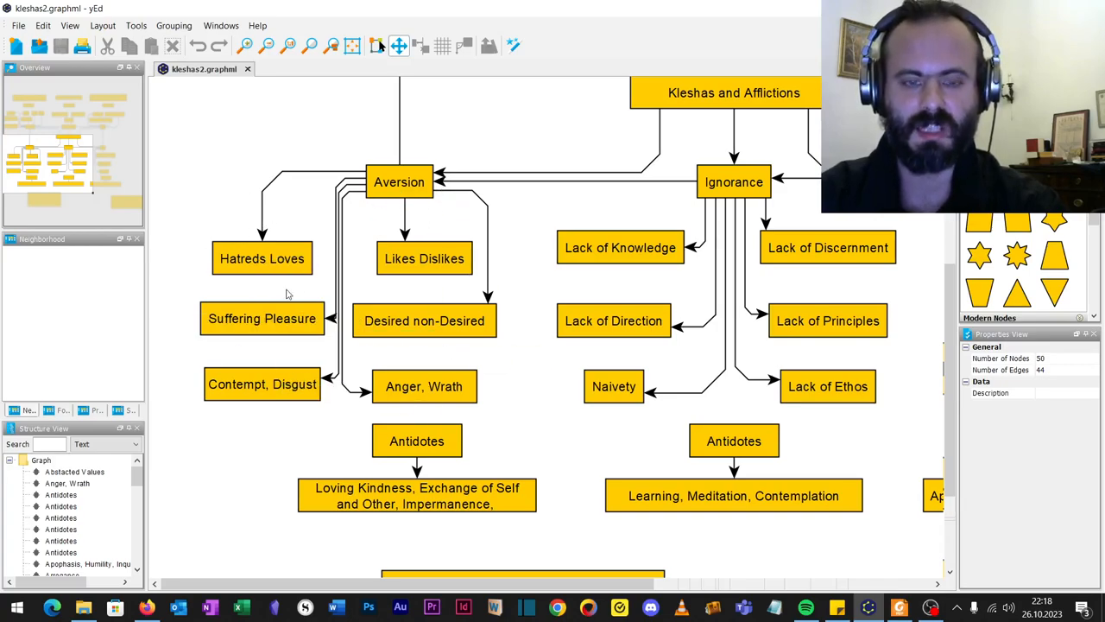
pyautogui.moveTo(522, 361)
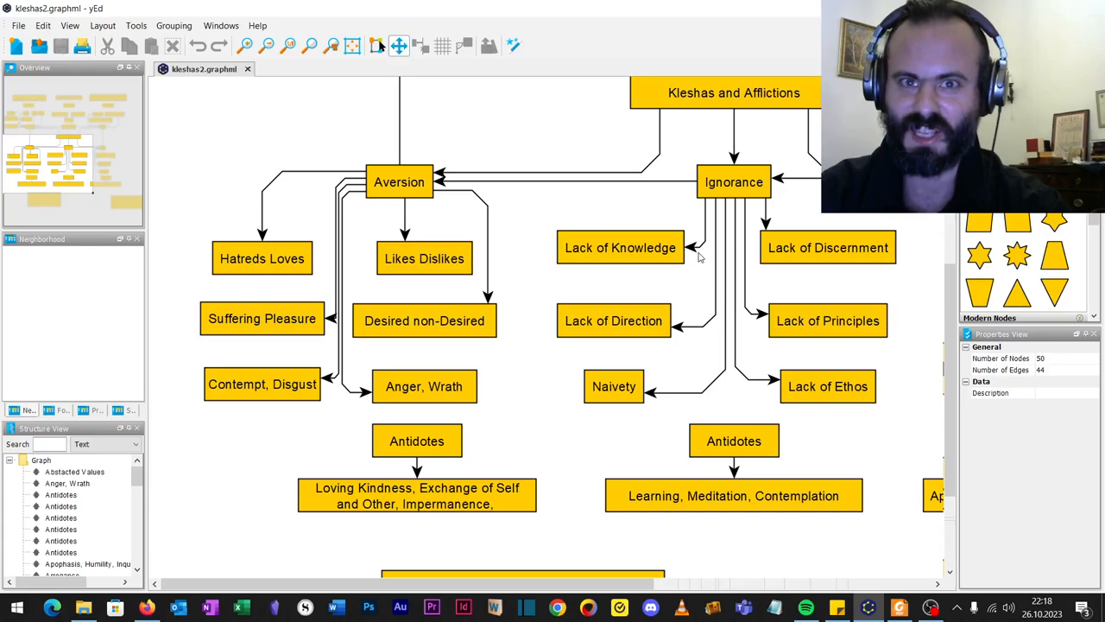
pyautogui.moveTo(663, 262)
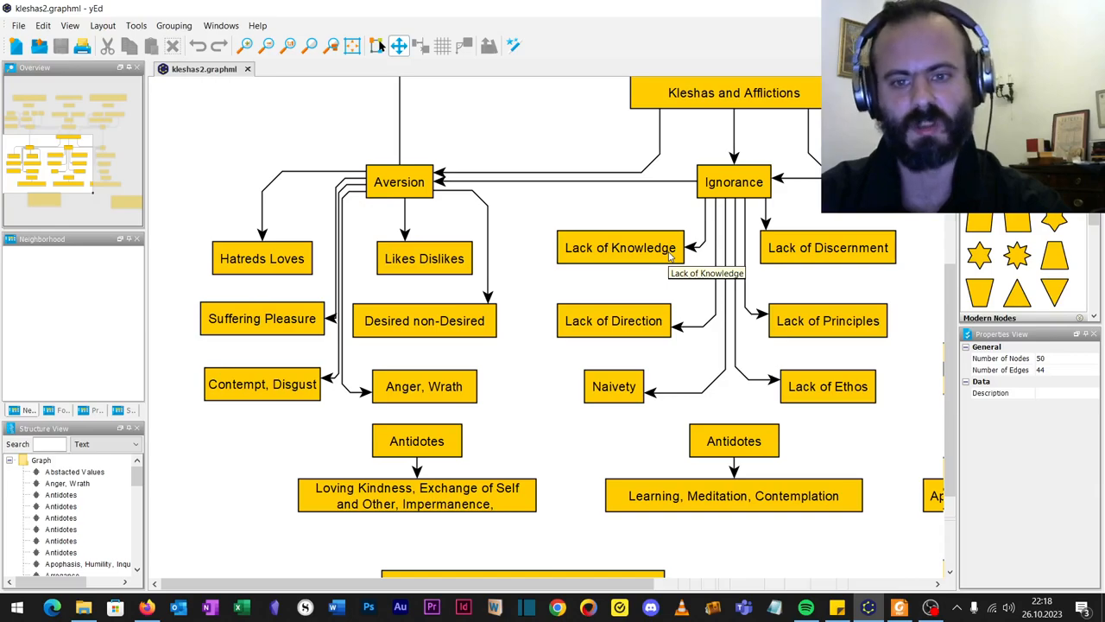
pyautogui.moveTo(674, 274)
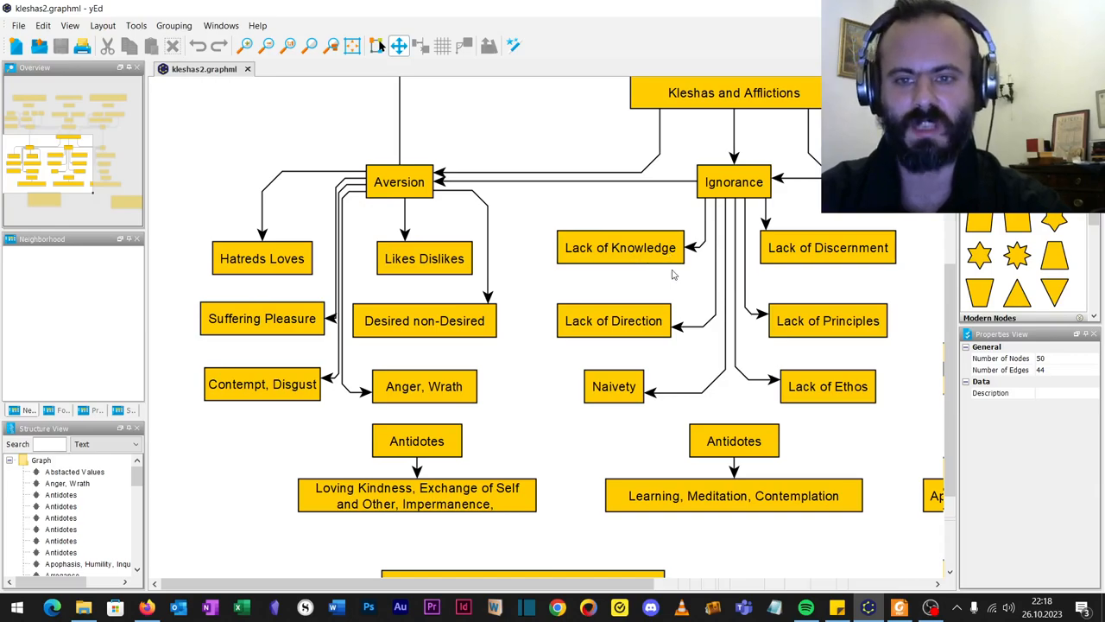
# Scroll the canvas up to reveal the Attachment, Conceptualization and Envy branches.
pyautogui.scroll(-3)
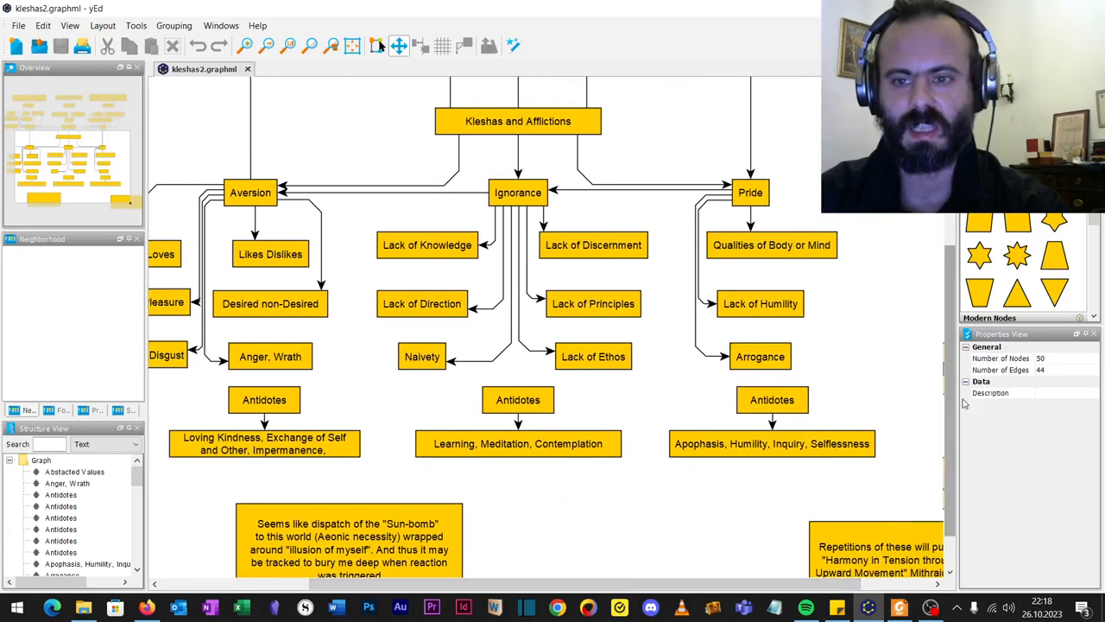
pyautogui.scroll(3)
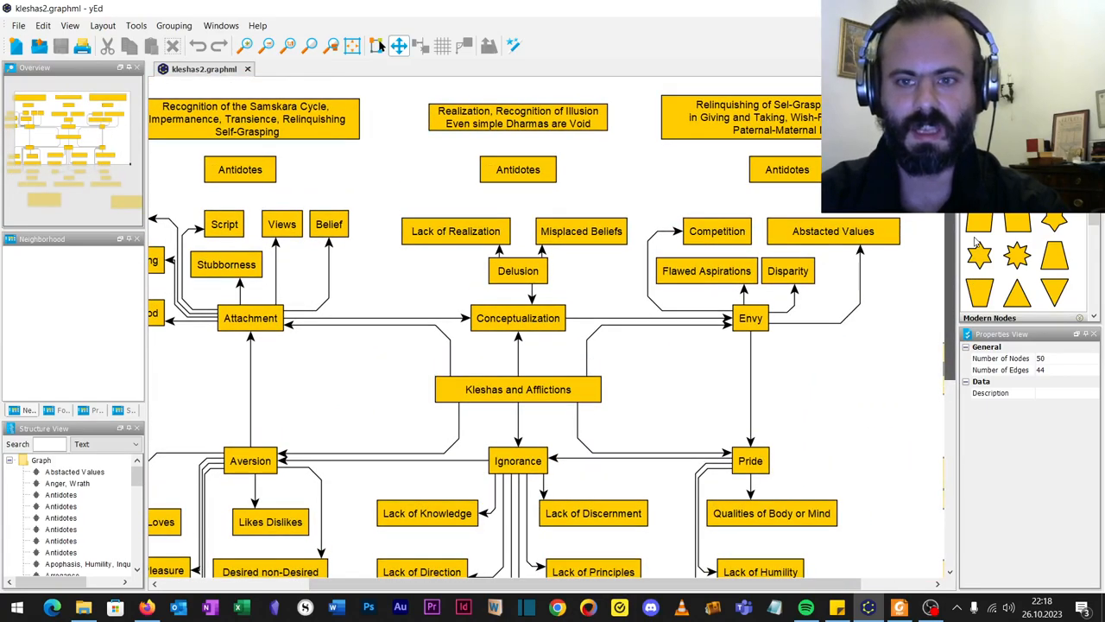
pyautogui.scroll(-3)
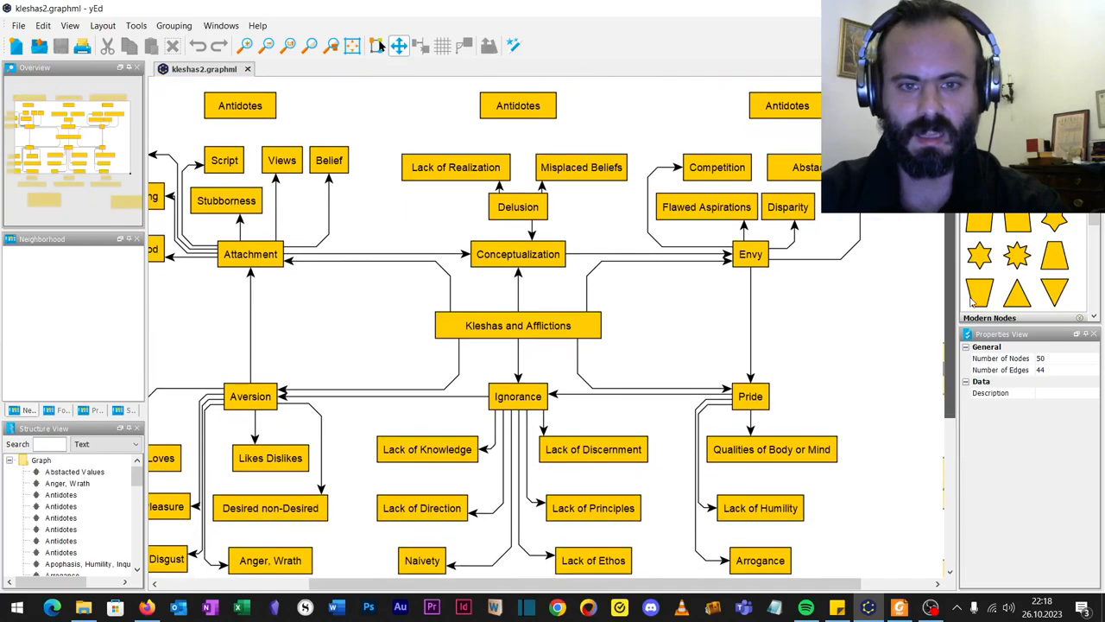
pyautogui.scroll(3)
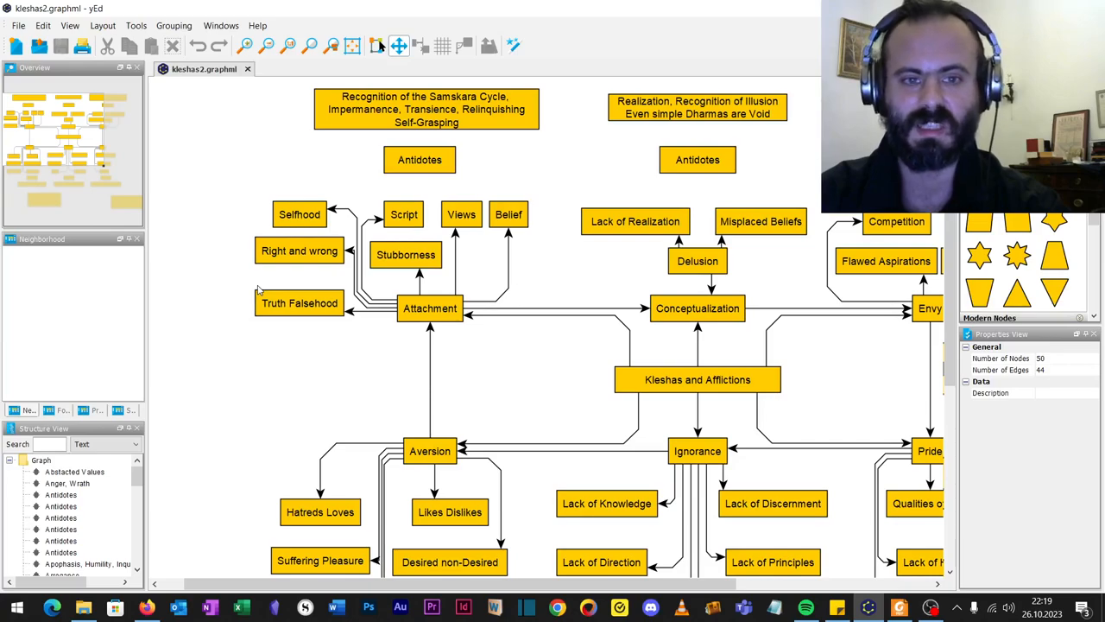
pyautogui.moveTo(429, 308)
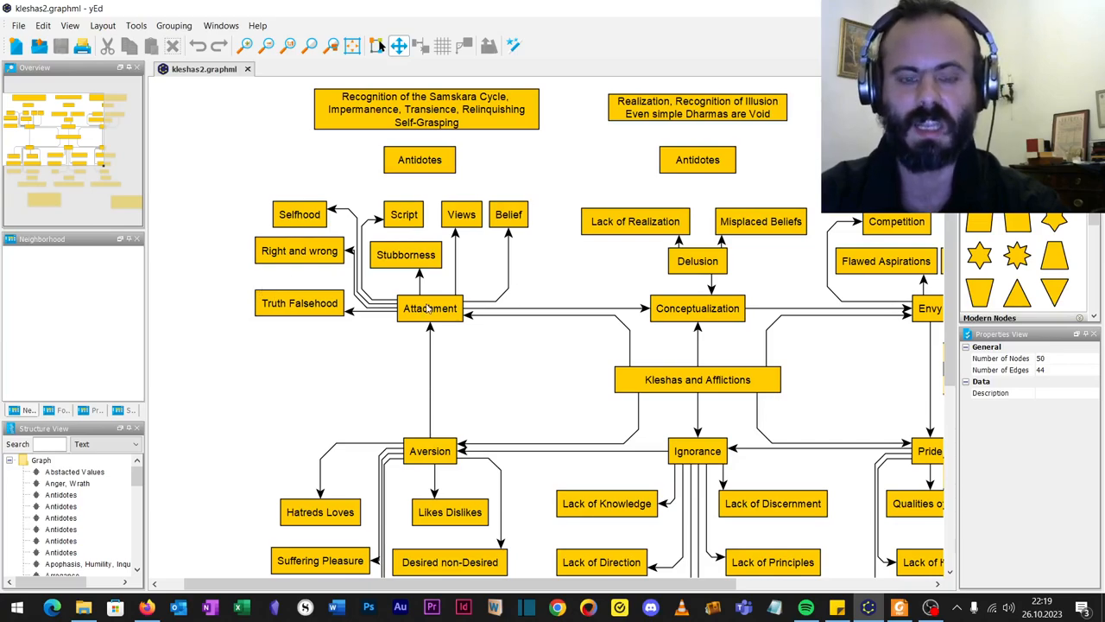
pyautogui.moveTo(430, 309)
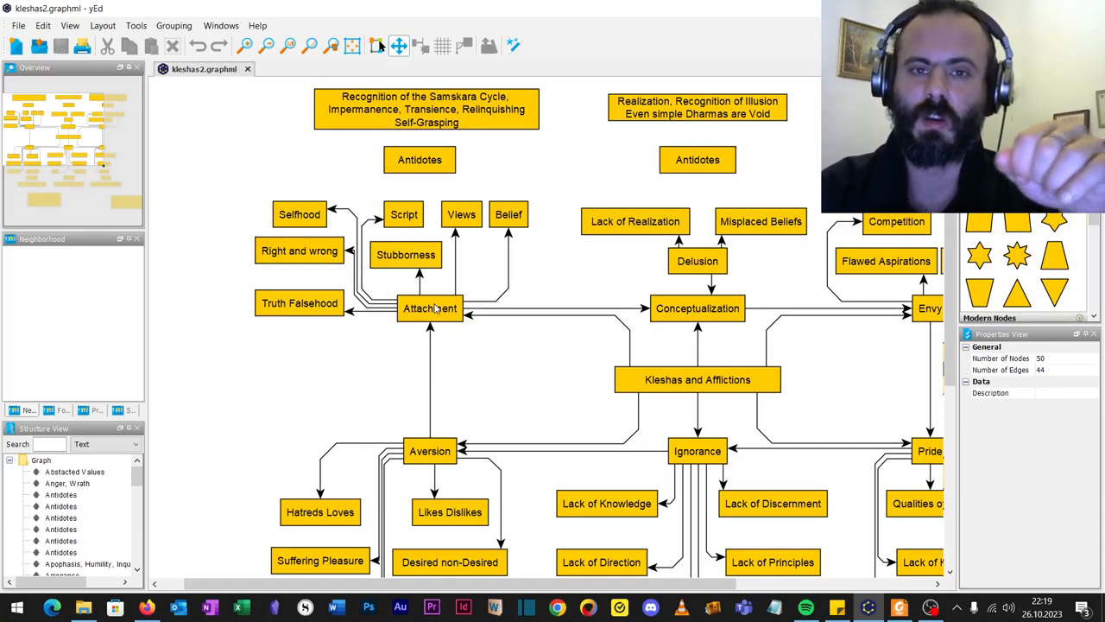
pyautogui.moveTo(430, 308)
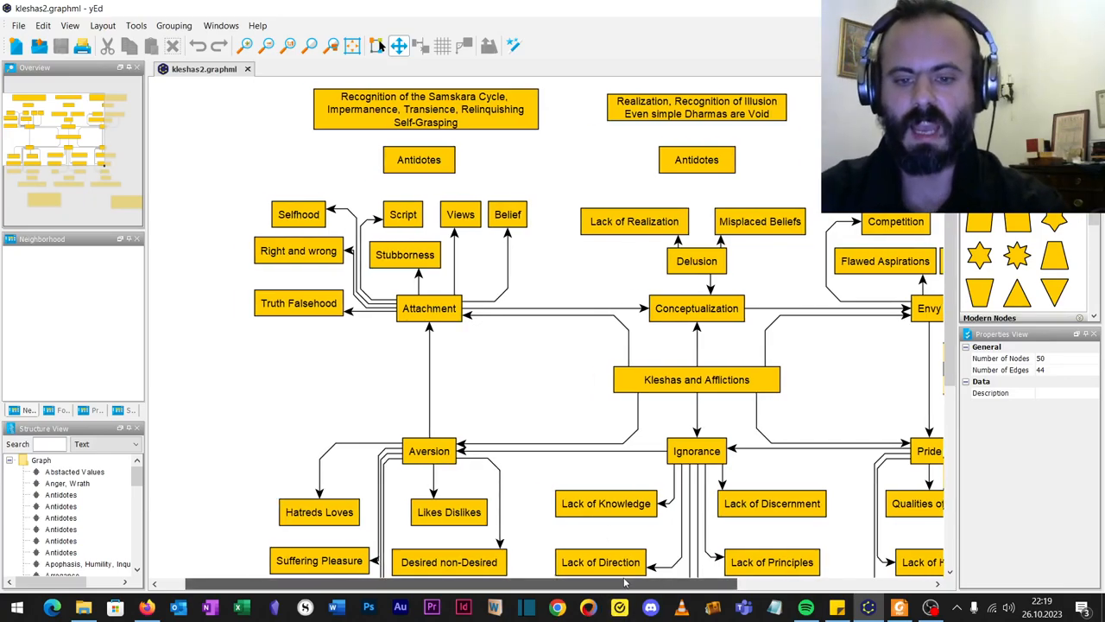
pyautogui.hscroll(3)
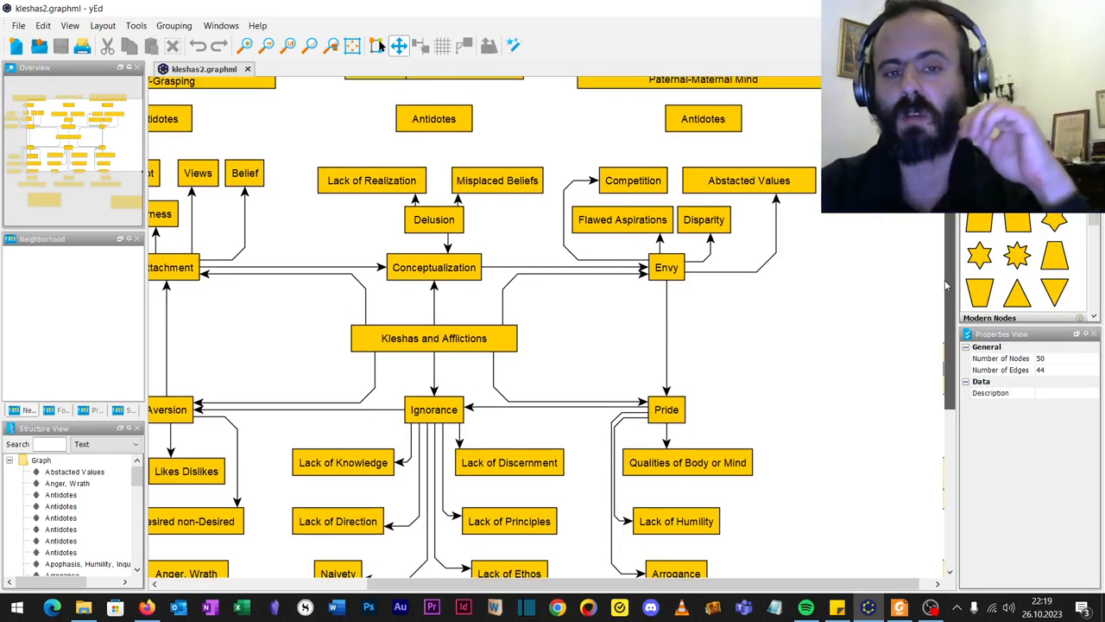
pyautogui.scroll(-3)
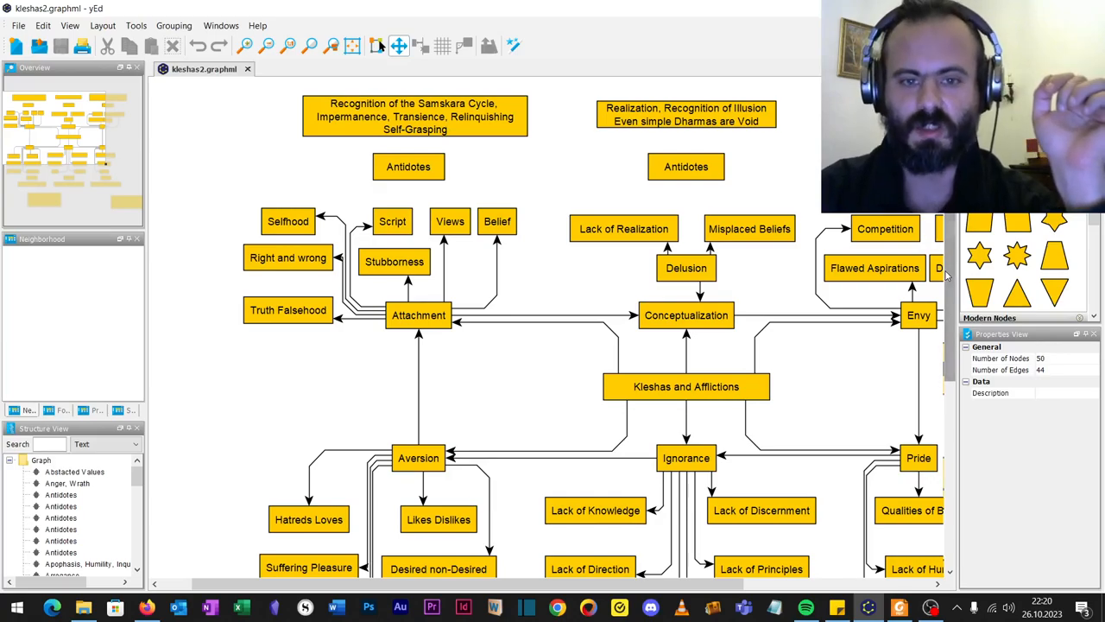
# Scroll down to the Aversion and Ignorance antidotes and the 'Sun-bomb' note.
pyautogui.scroll(-3)
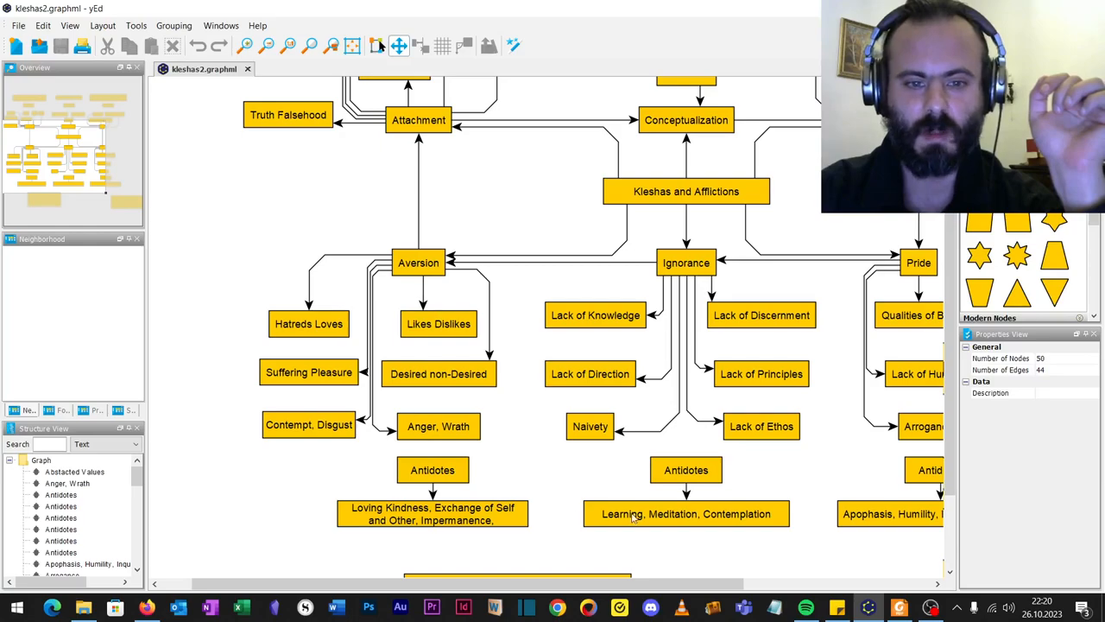
pyautogui.scroll(-3)
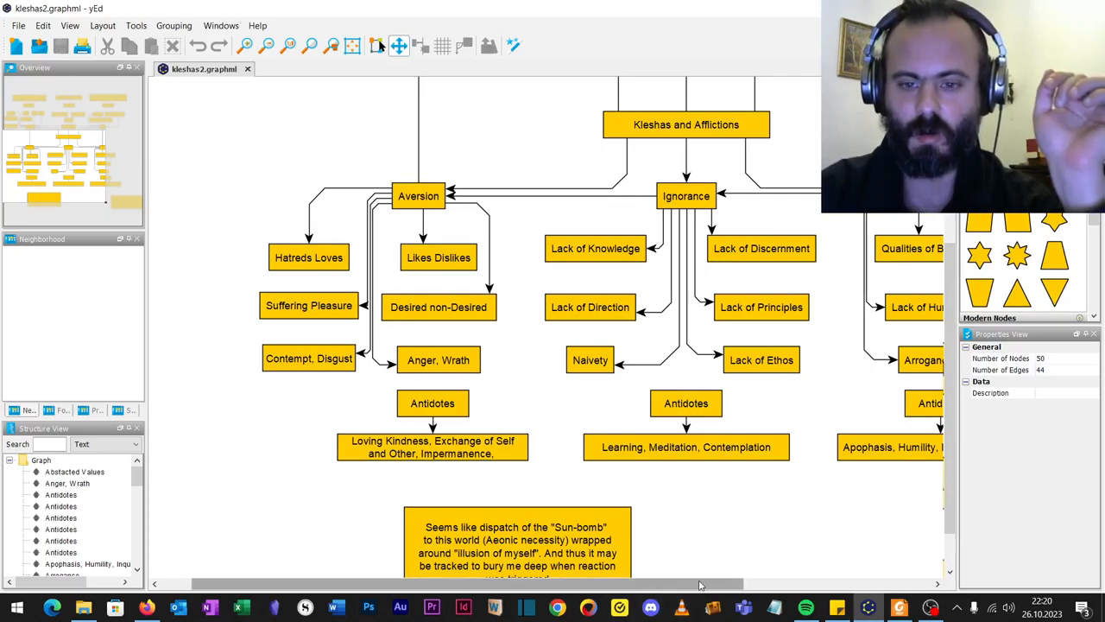
pyautogui.hscroll(3)
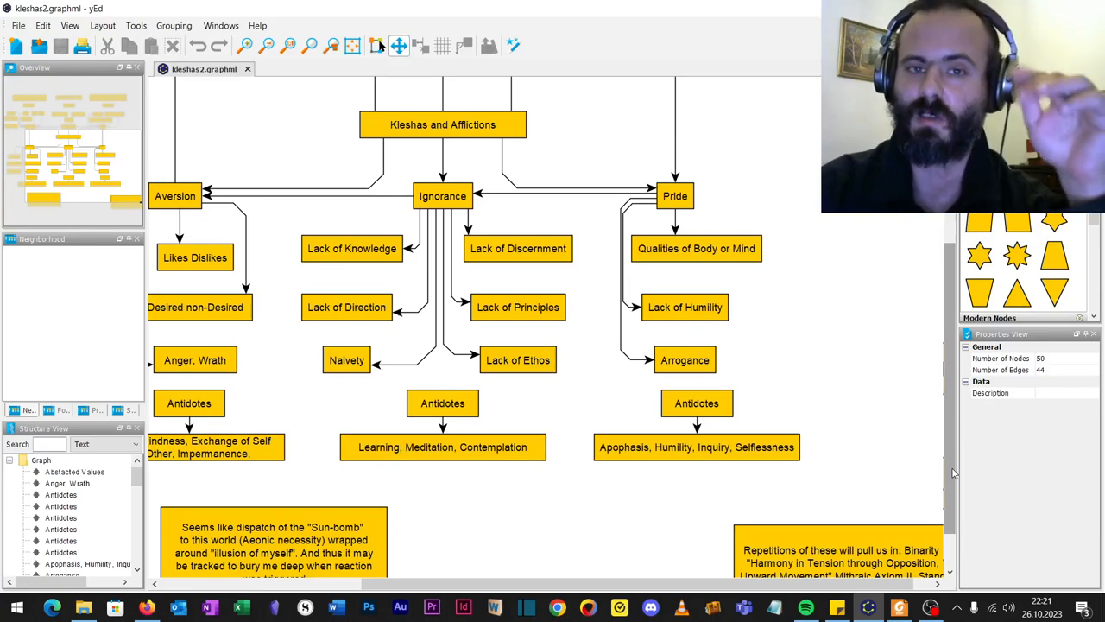
pyautogui.moveTo(950, 462)
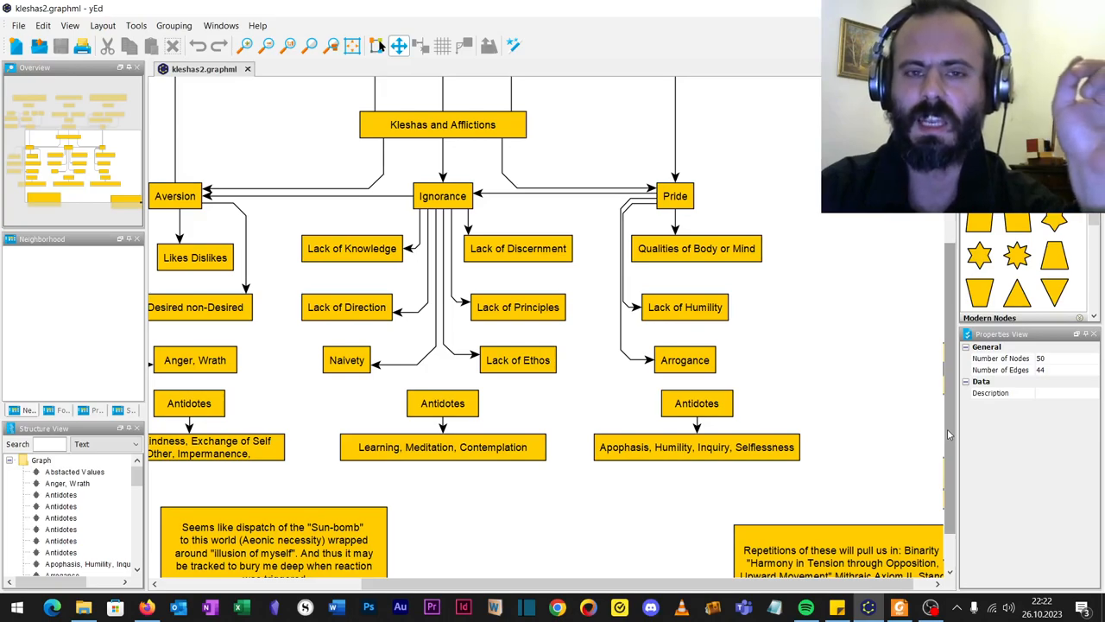
pyautogui.moveTo(419, 366)
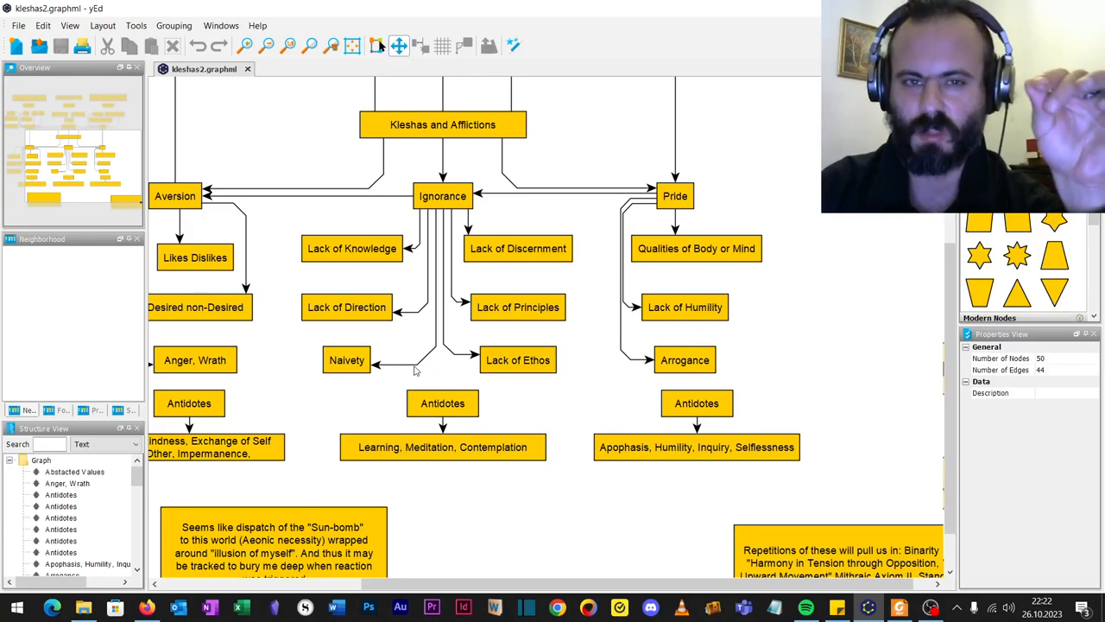
pyautogui.moveTo(449, 361)
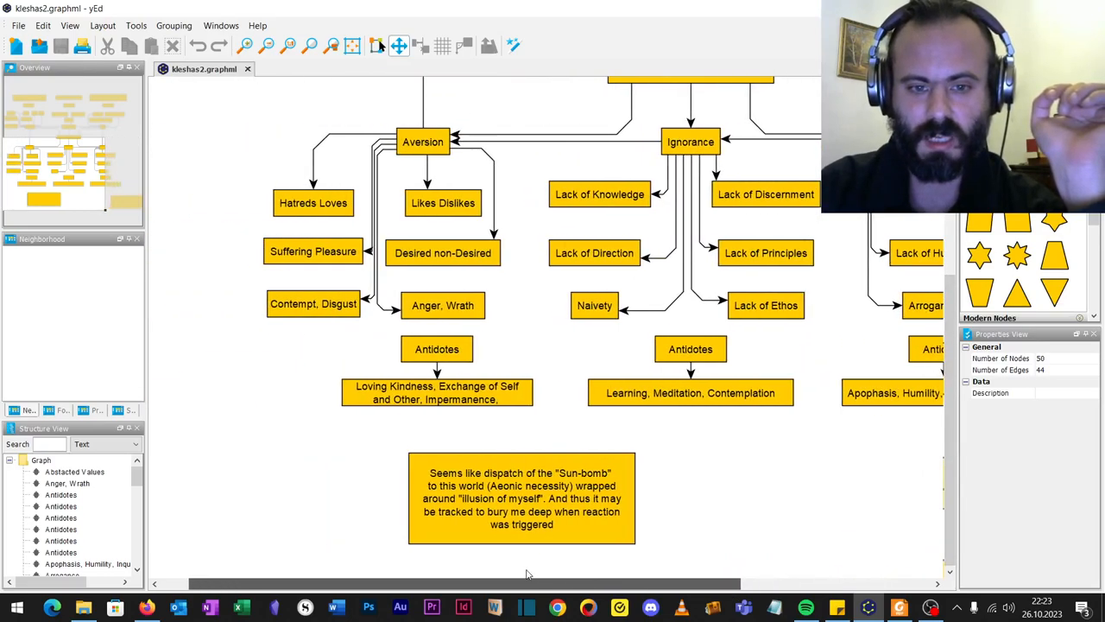
# Scroll the map back up to Attachment, Conceptualization and Envy above the central node.
pyautogui.hscroll(3)
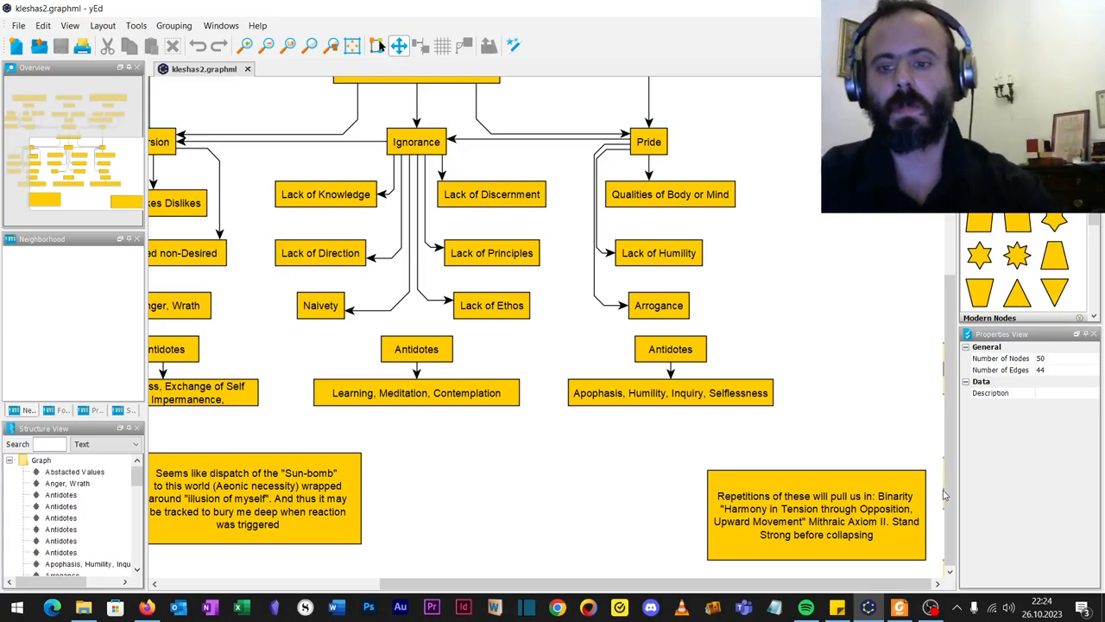
pyautogui.moveTo(918, 417)
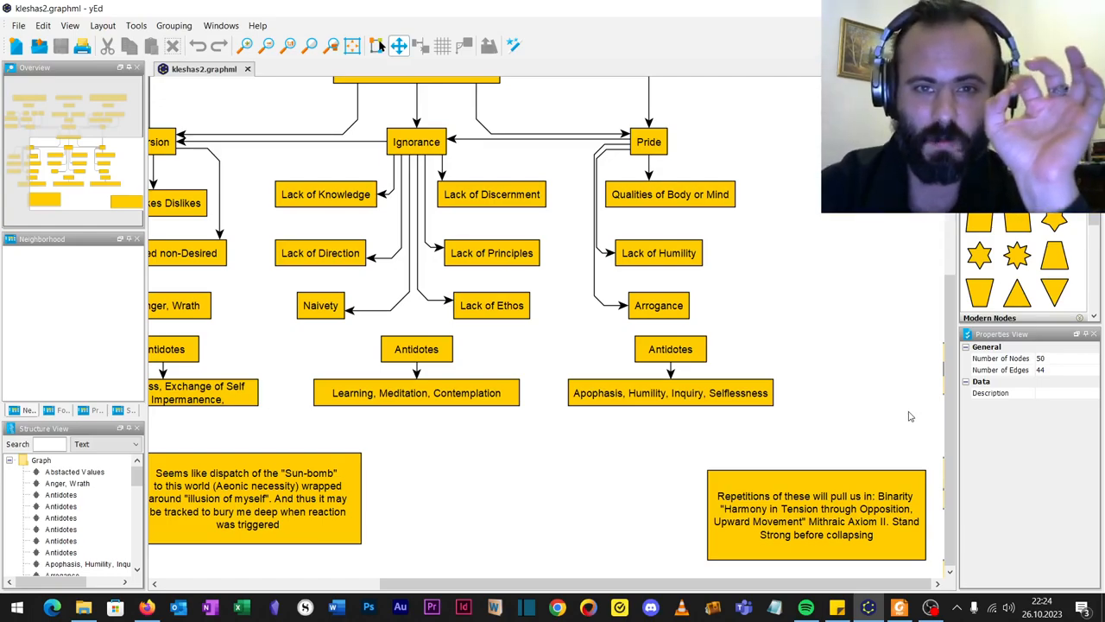
pyautogui.moveTo(881, 450)
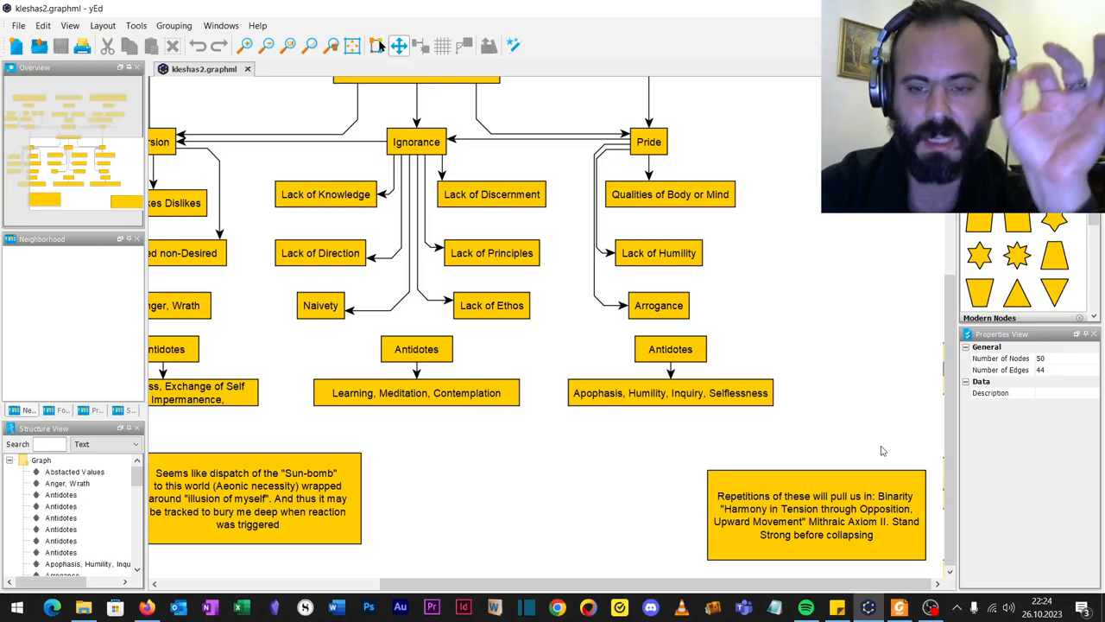
pyautogui.moveTo(873, 446)
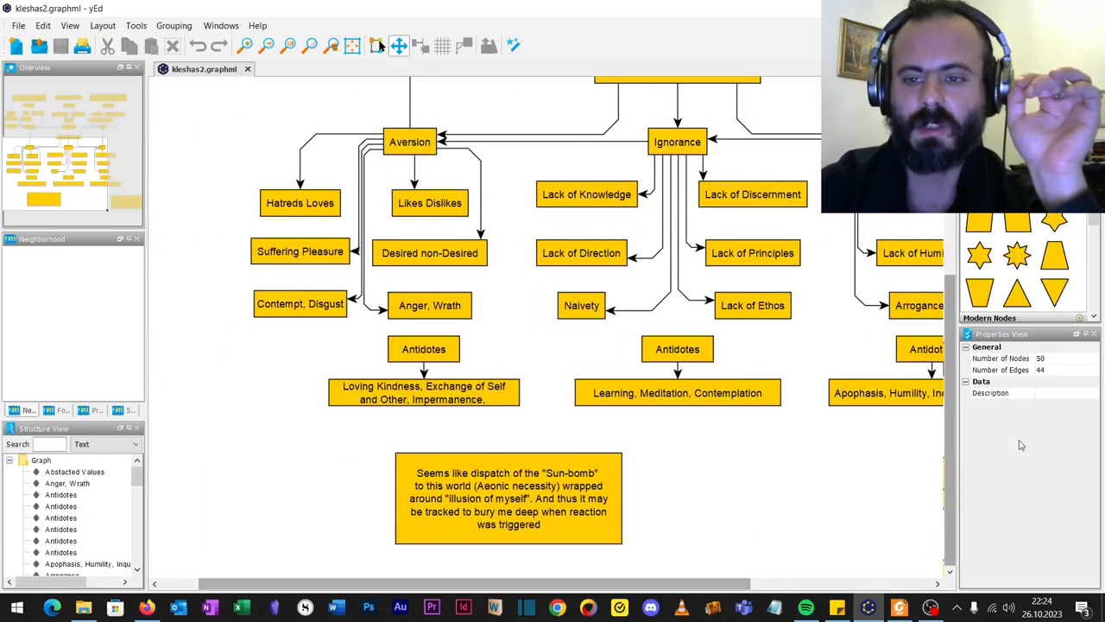
pyautogui.scroll(3)
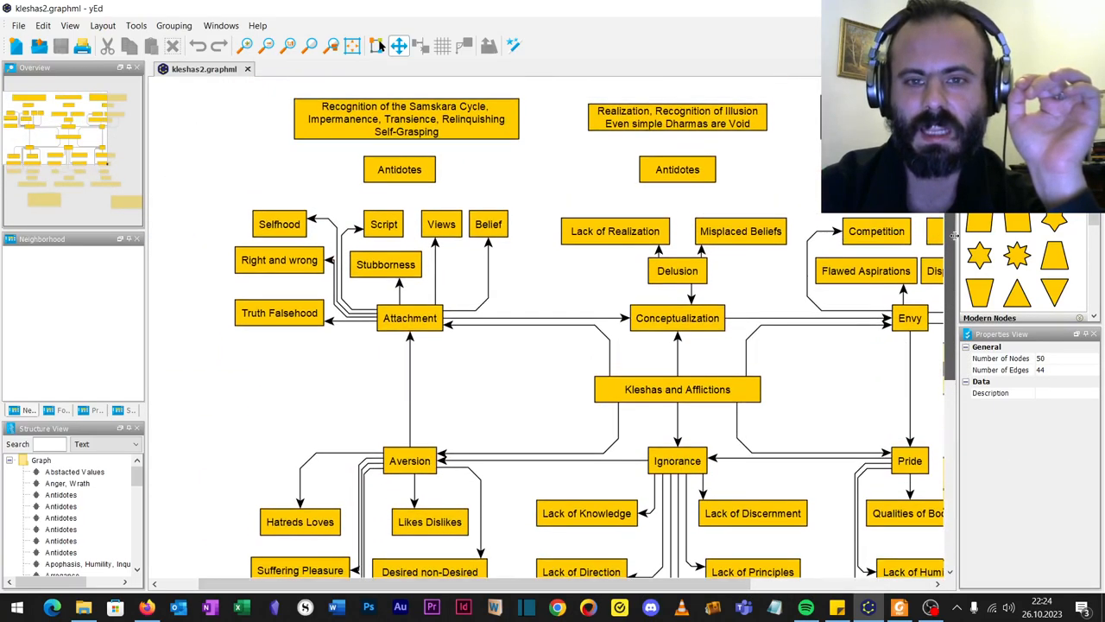